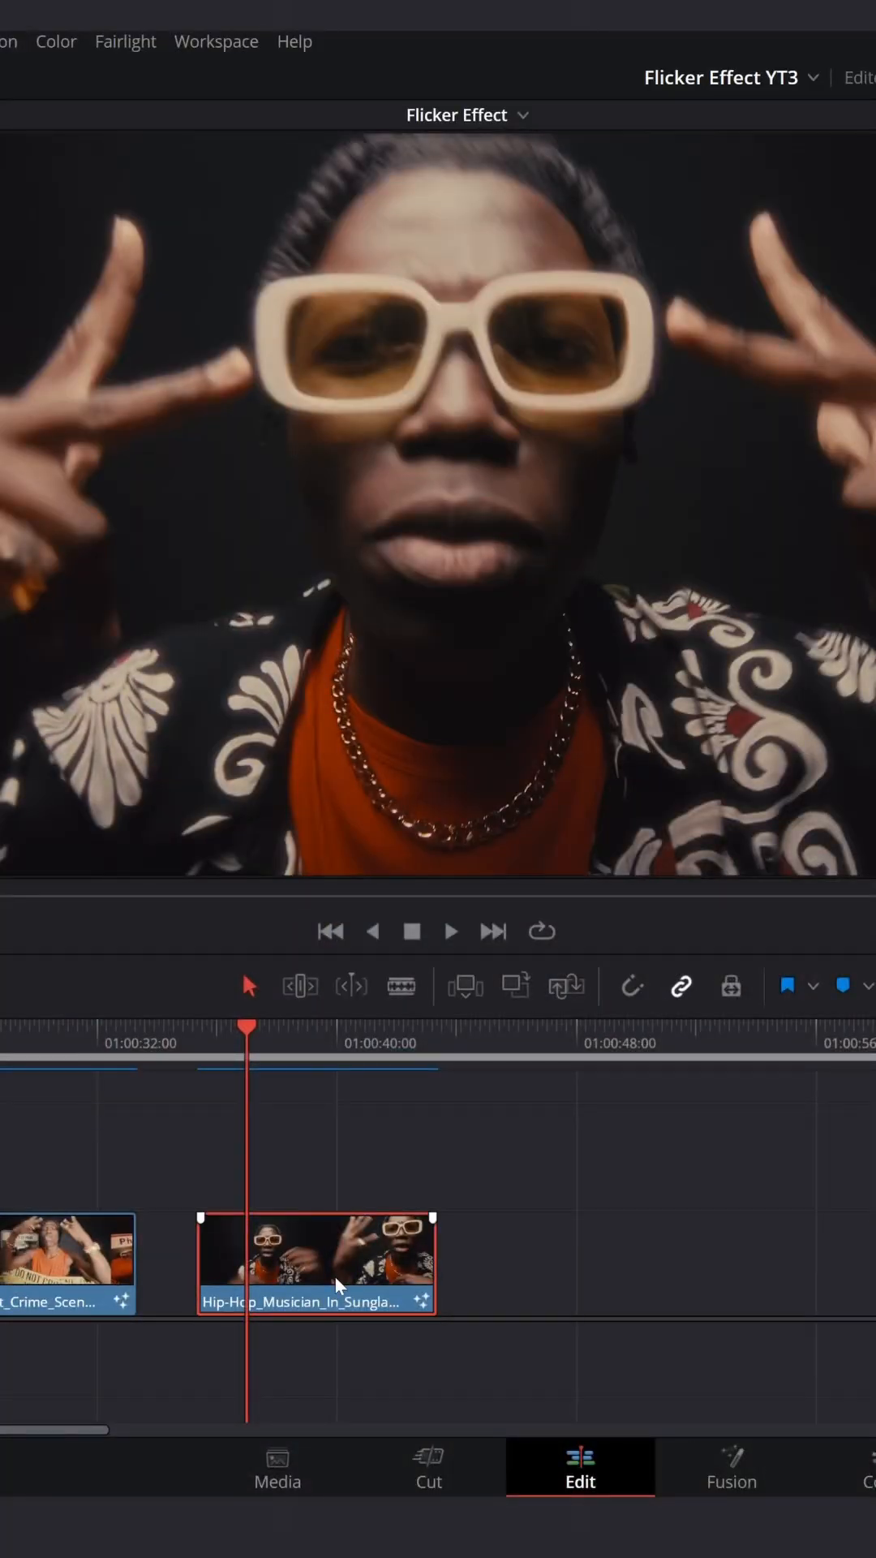
- Bring the hip-hop clip into Fusion and add Grain from the tool search
click(434, 1466)
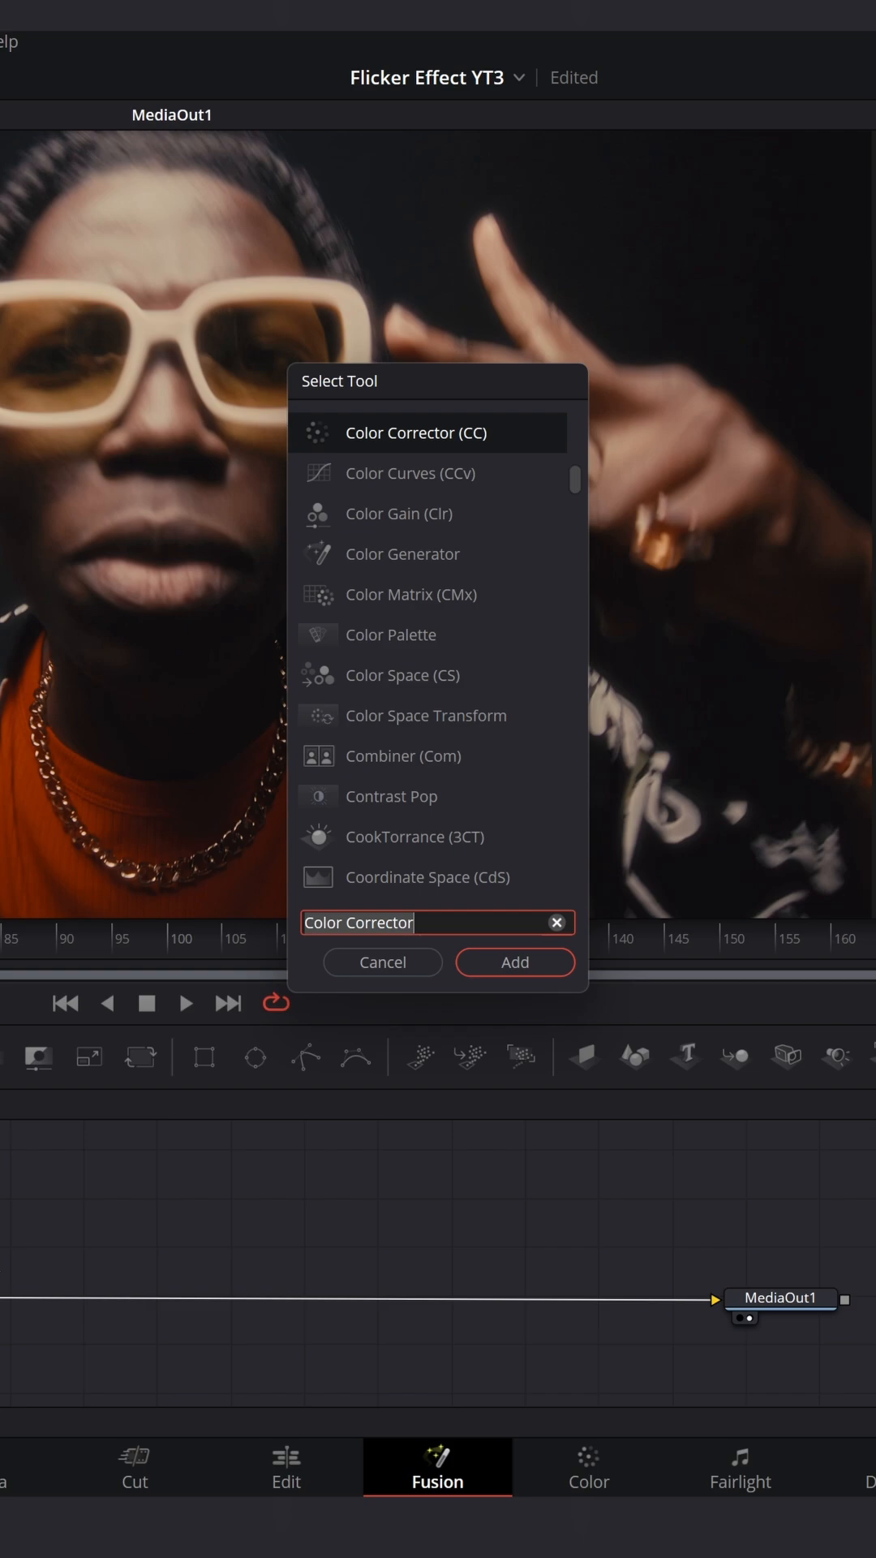
click(513, 961)
text(directi)
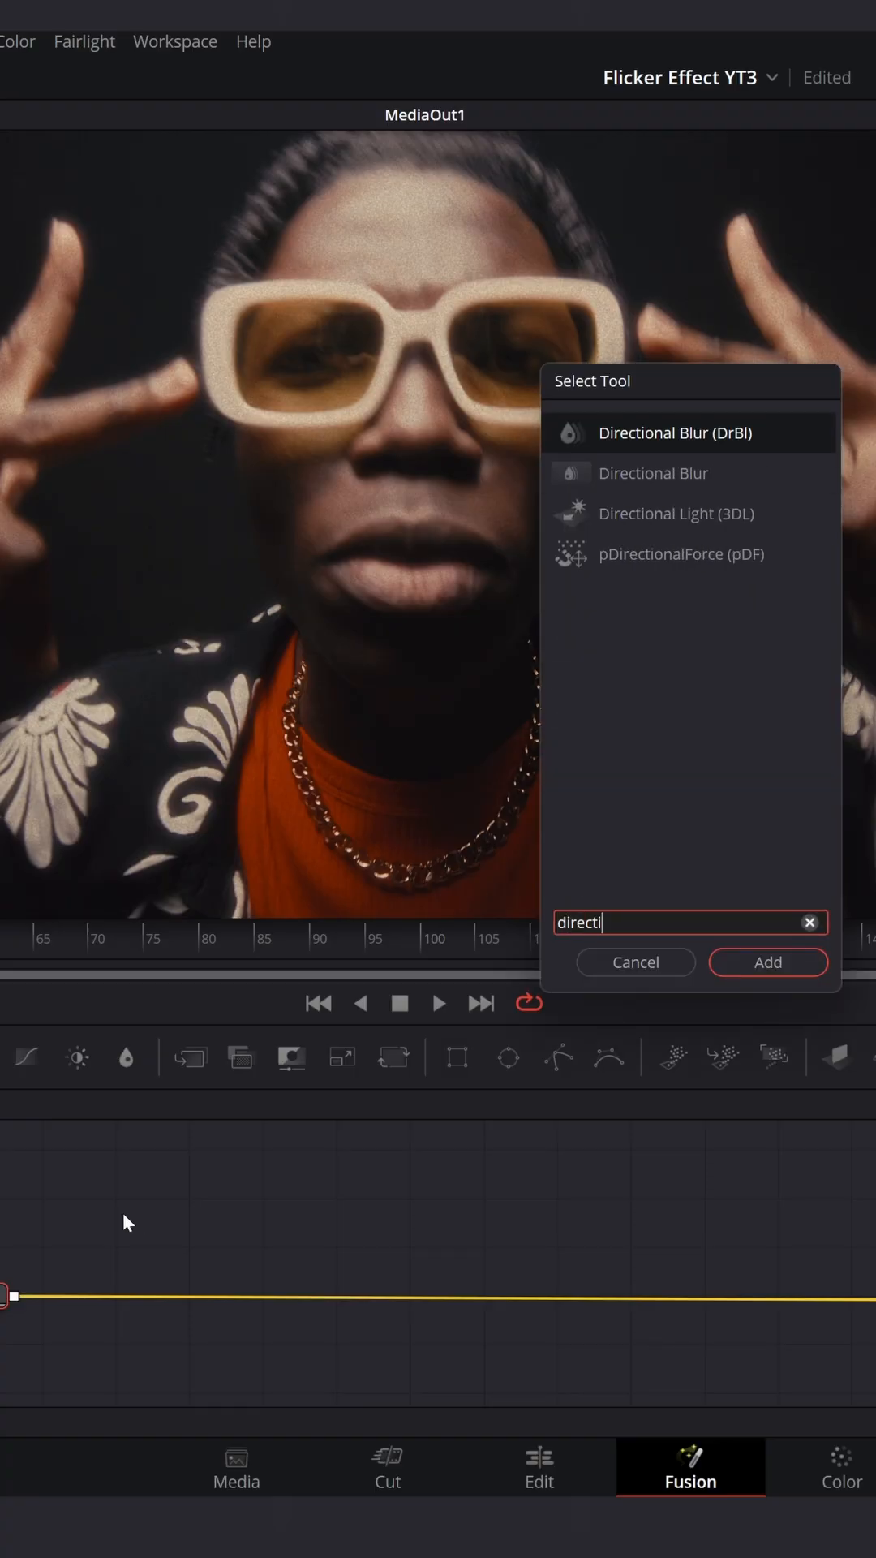
- Add a Directional Blur and keyframe its blend around 0.7 so it flickers
click(766, 961)
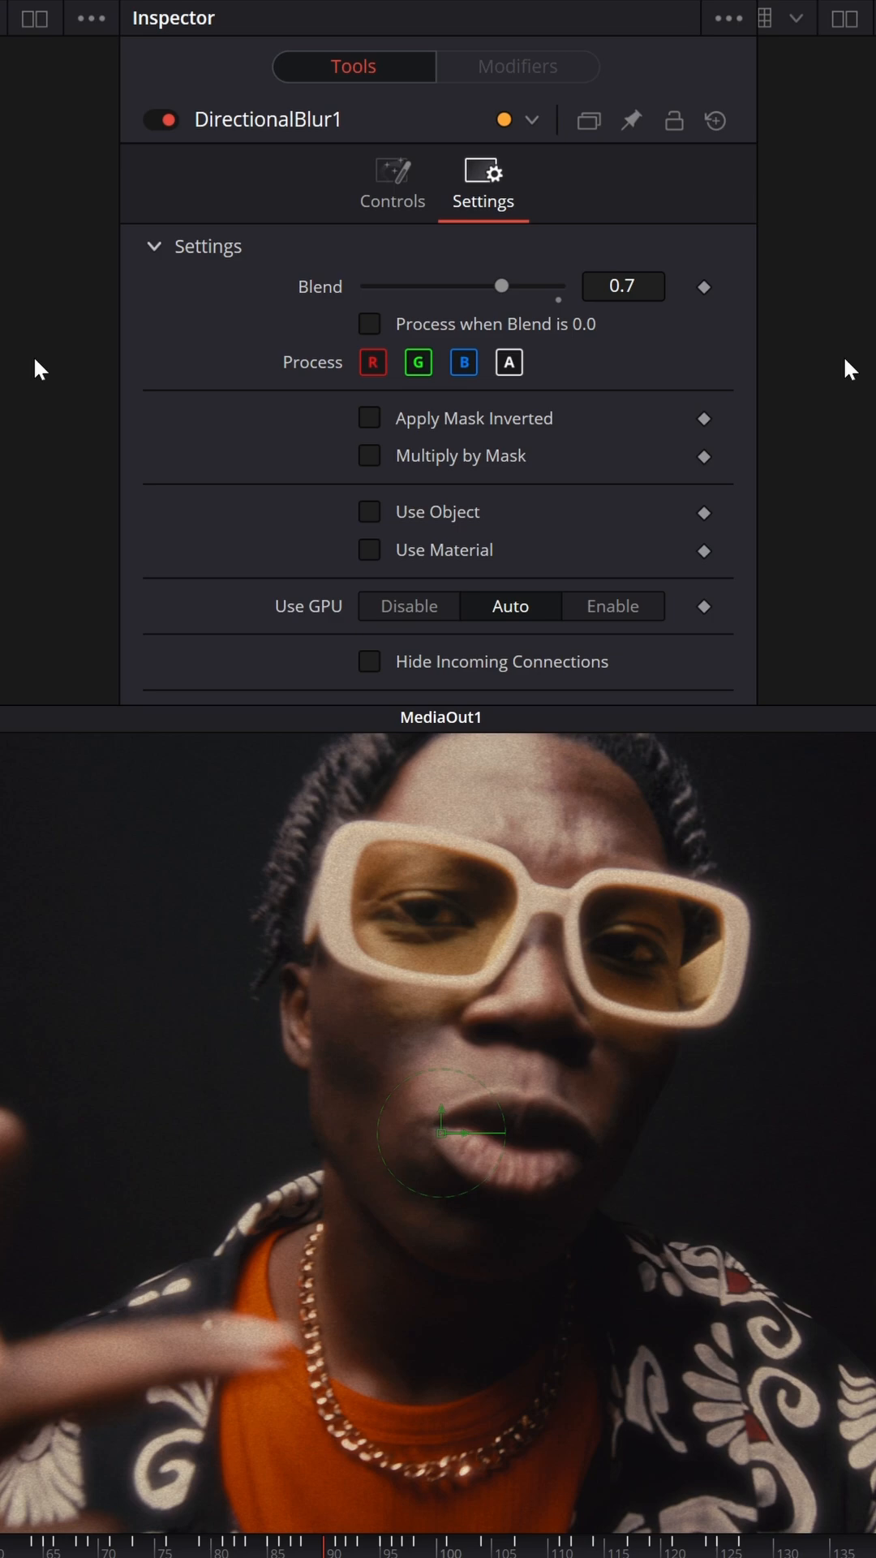
click(391, 185)
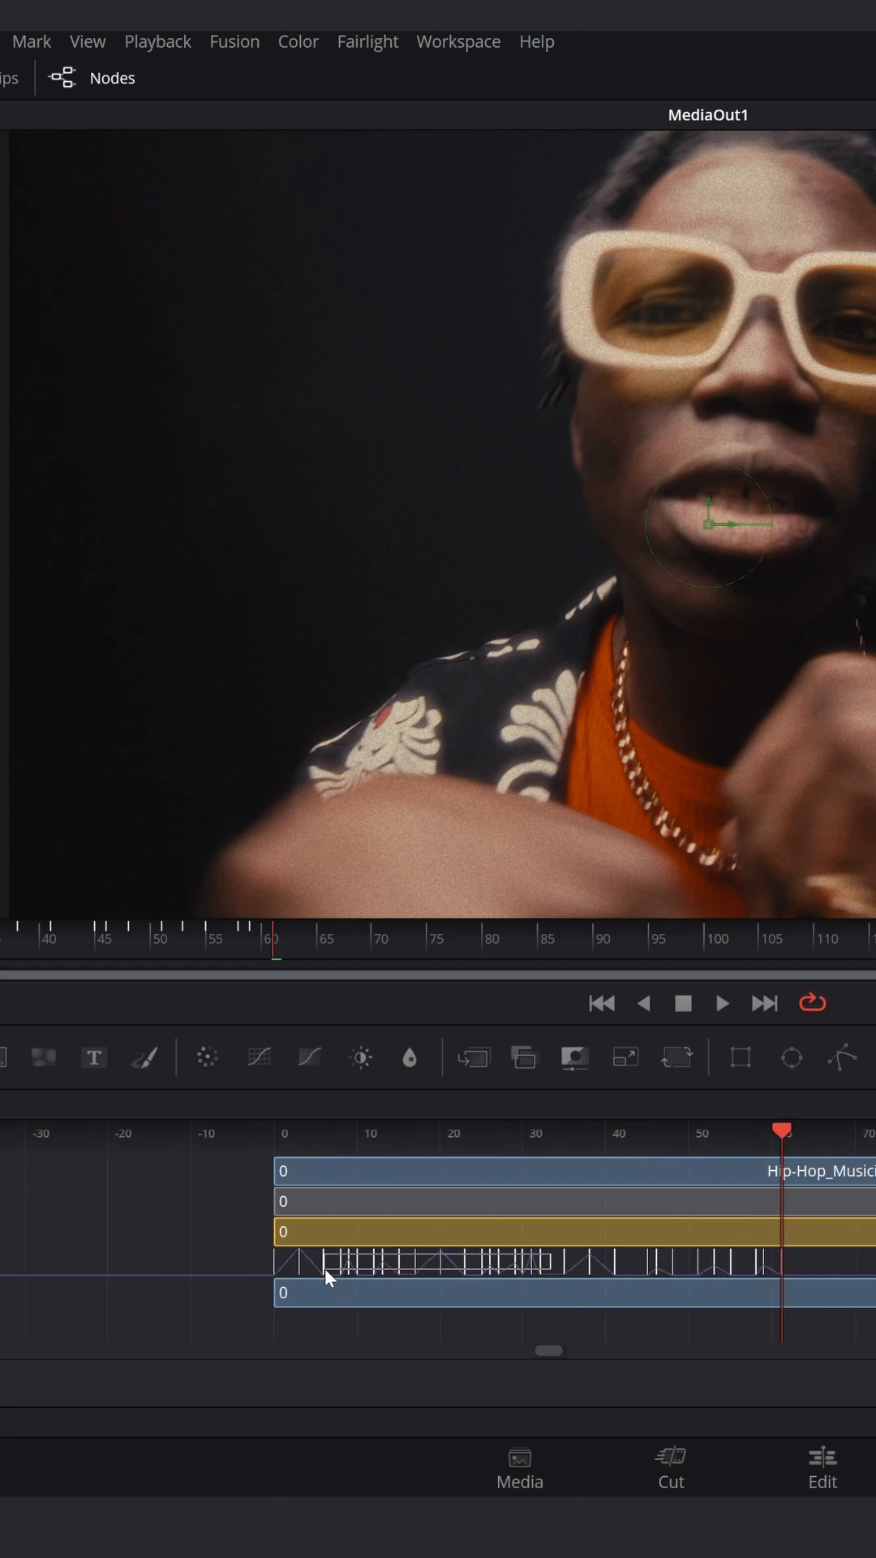
mouse_move(457, 687)
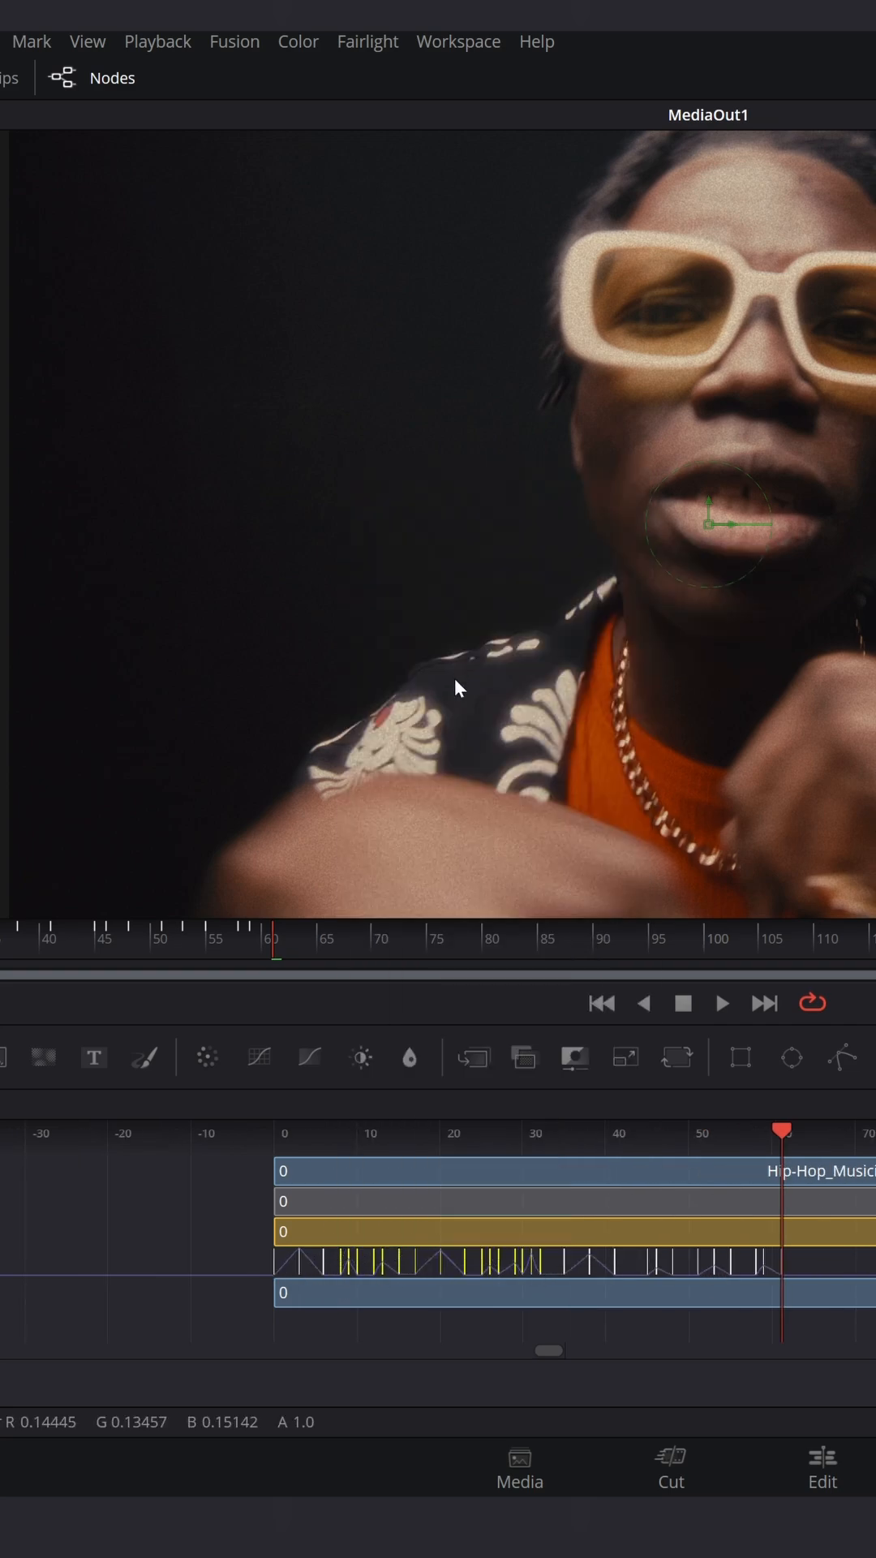
- Copy the blur's flicker keyframe points from the Keyframes editor
right_click(457, 695)
text(directi)
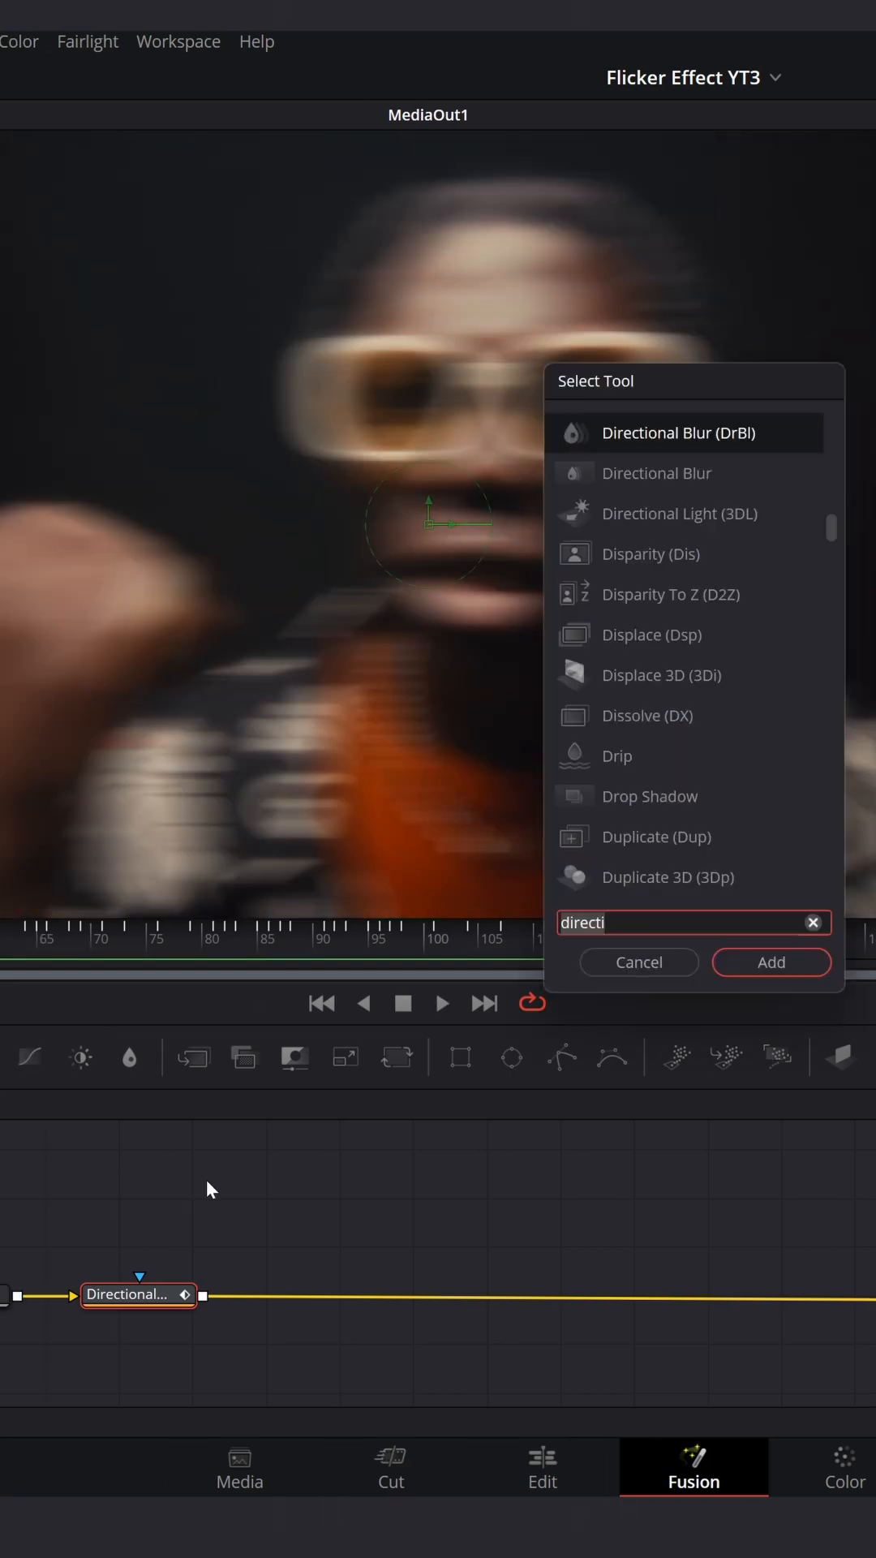
- Add PseudoColor after the blur with red waveform Sawtooth, phase -2.5, amplitude 2.0
click(770, 962)
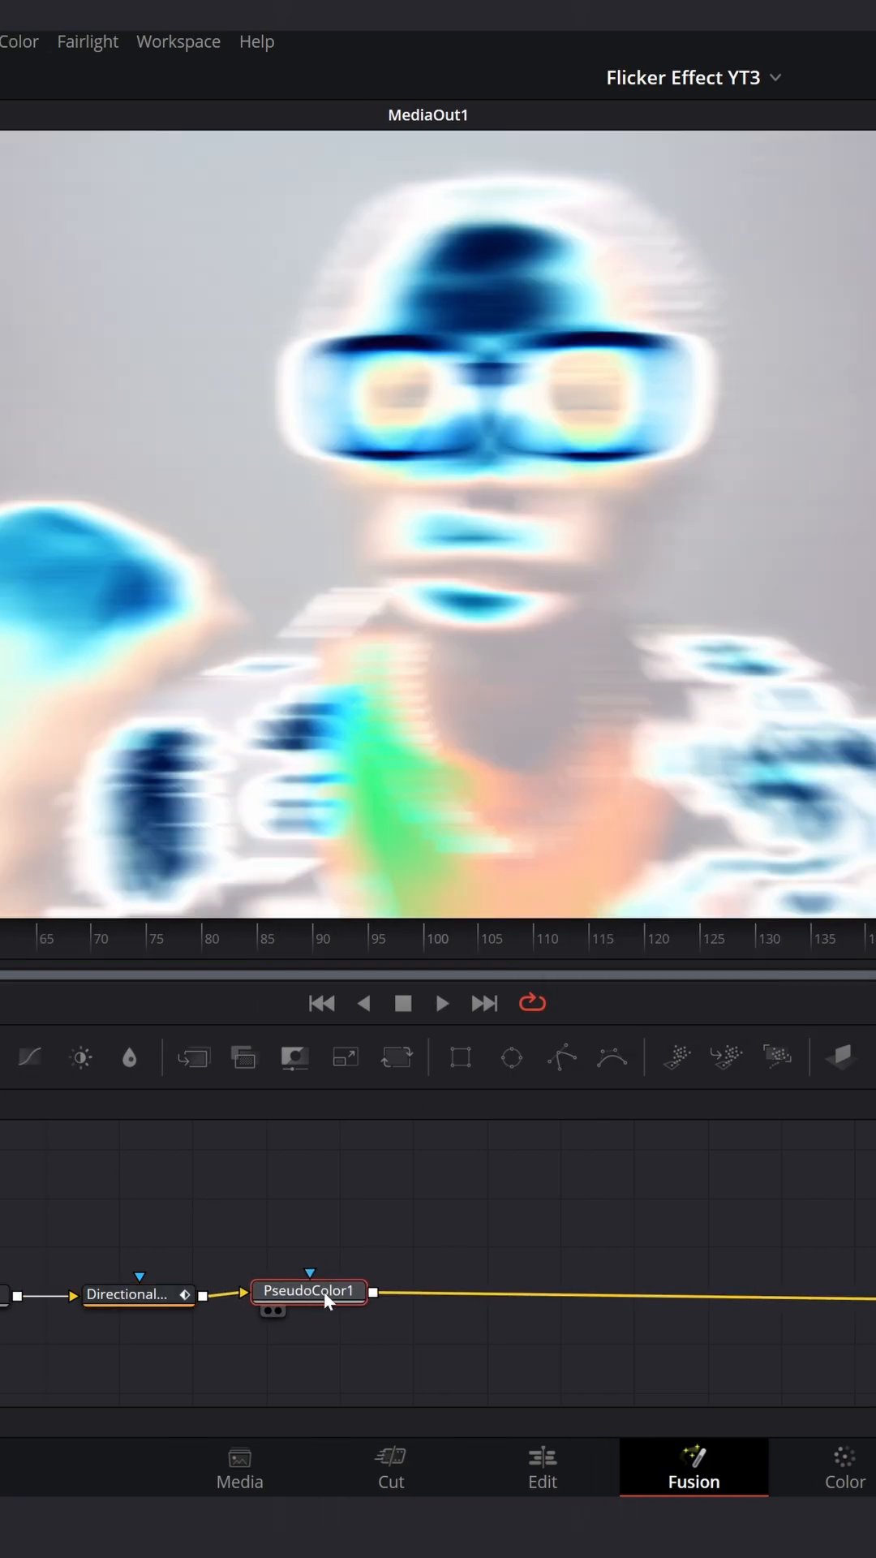
double_click(309, 1289)
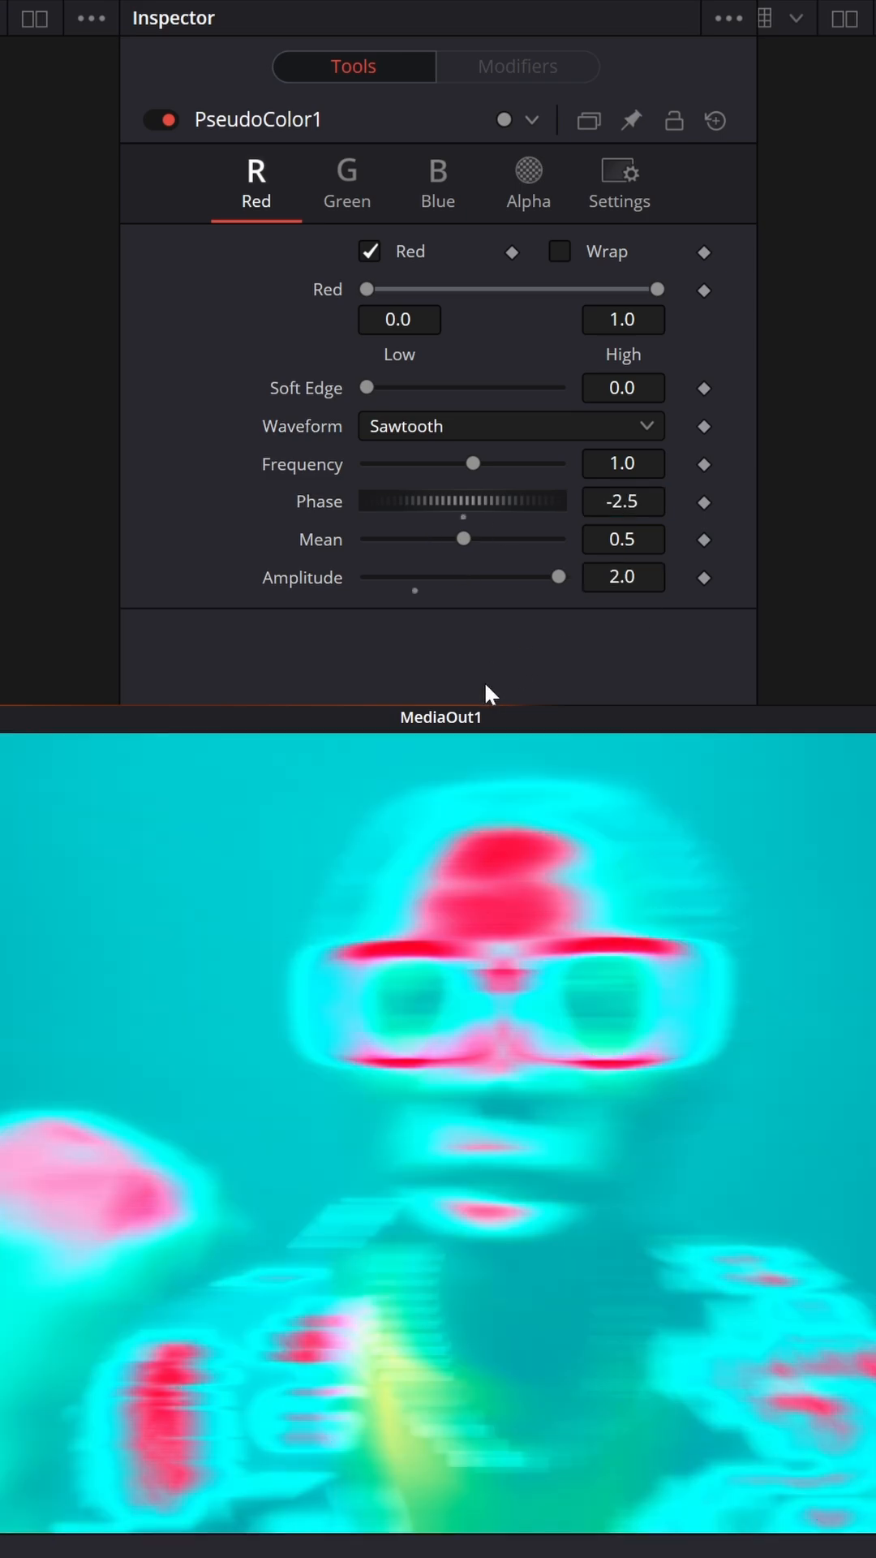
click(346, 182)
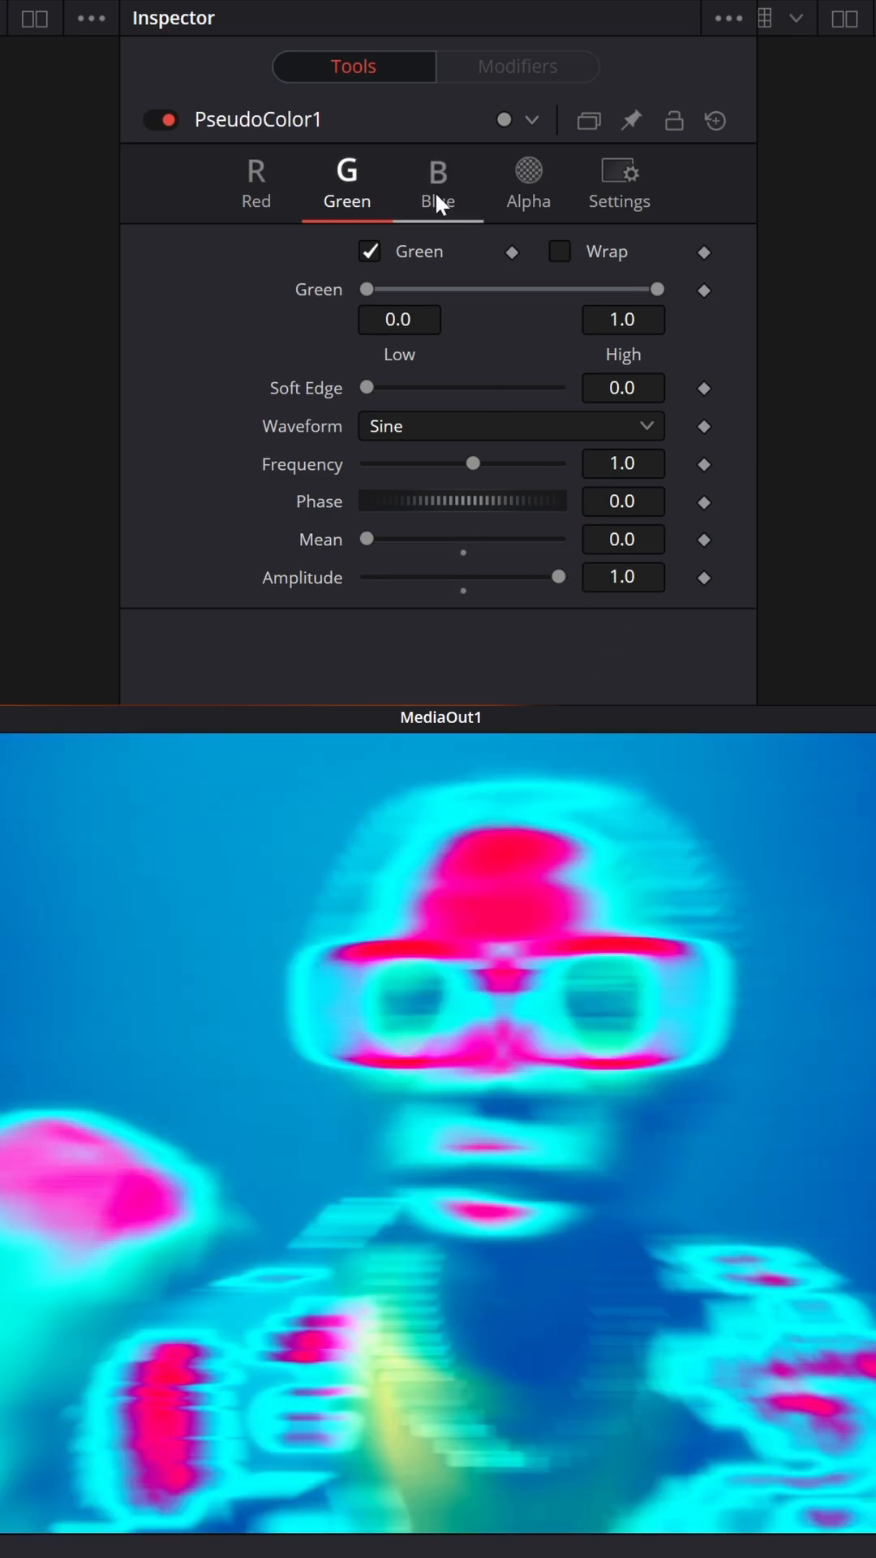
- Set the blue channel to phase -0.085, mean 0.65, and keyframe blend at 0.0
click(437, 182)
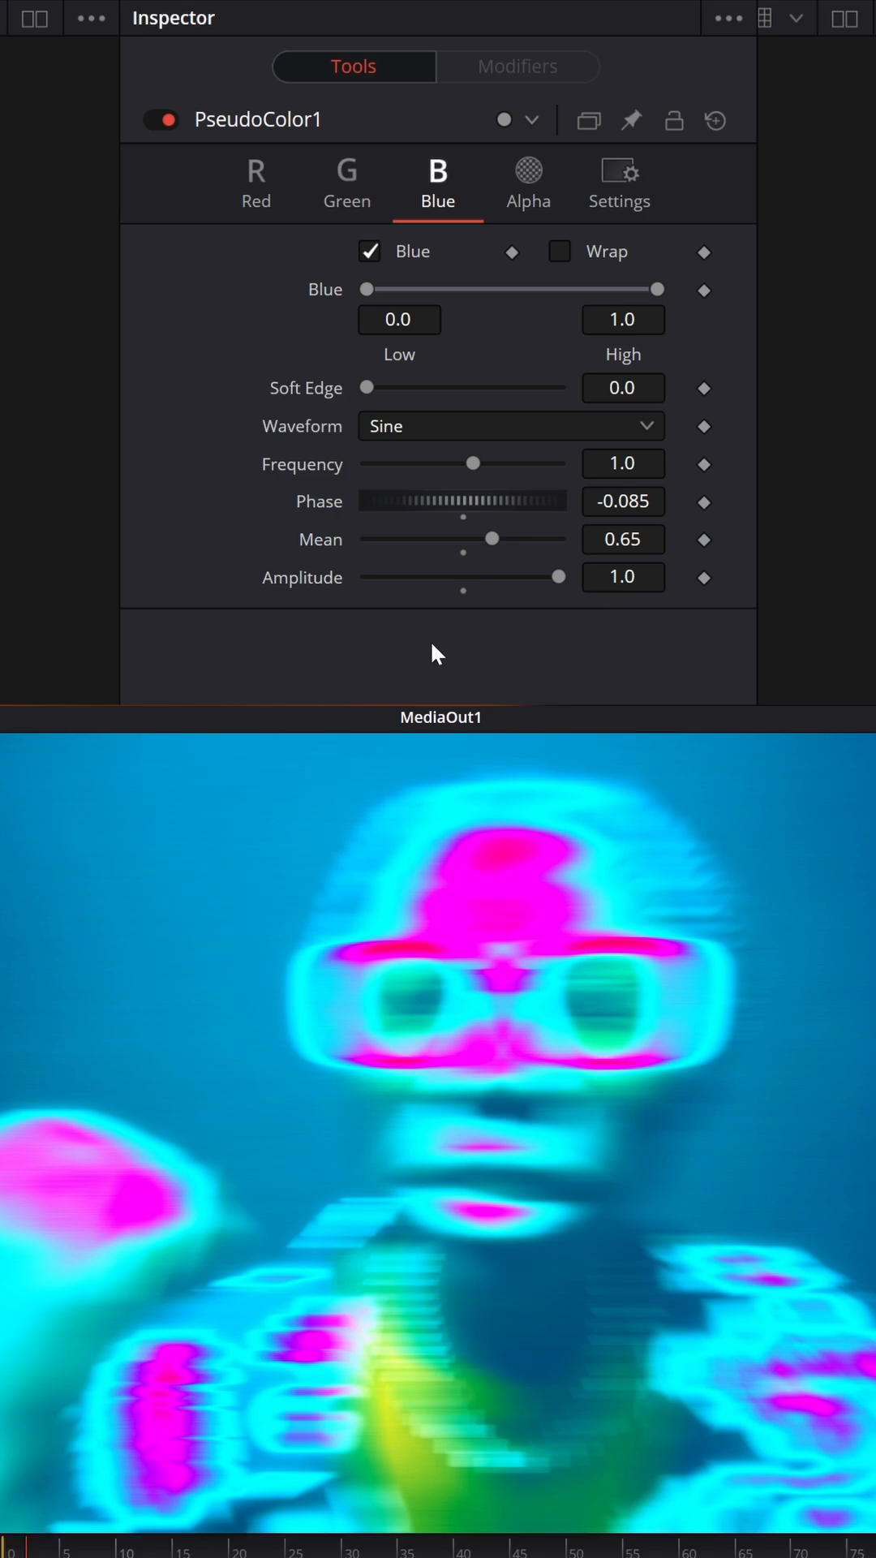
click(618, 184)
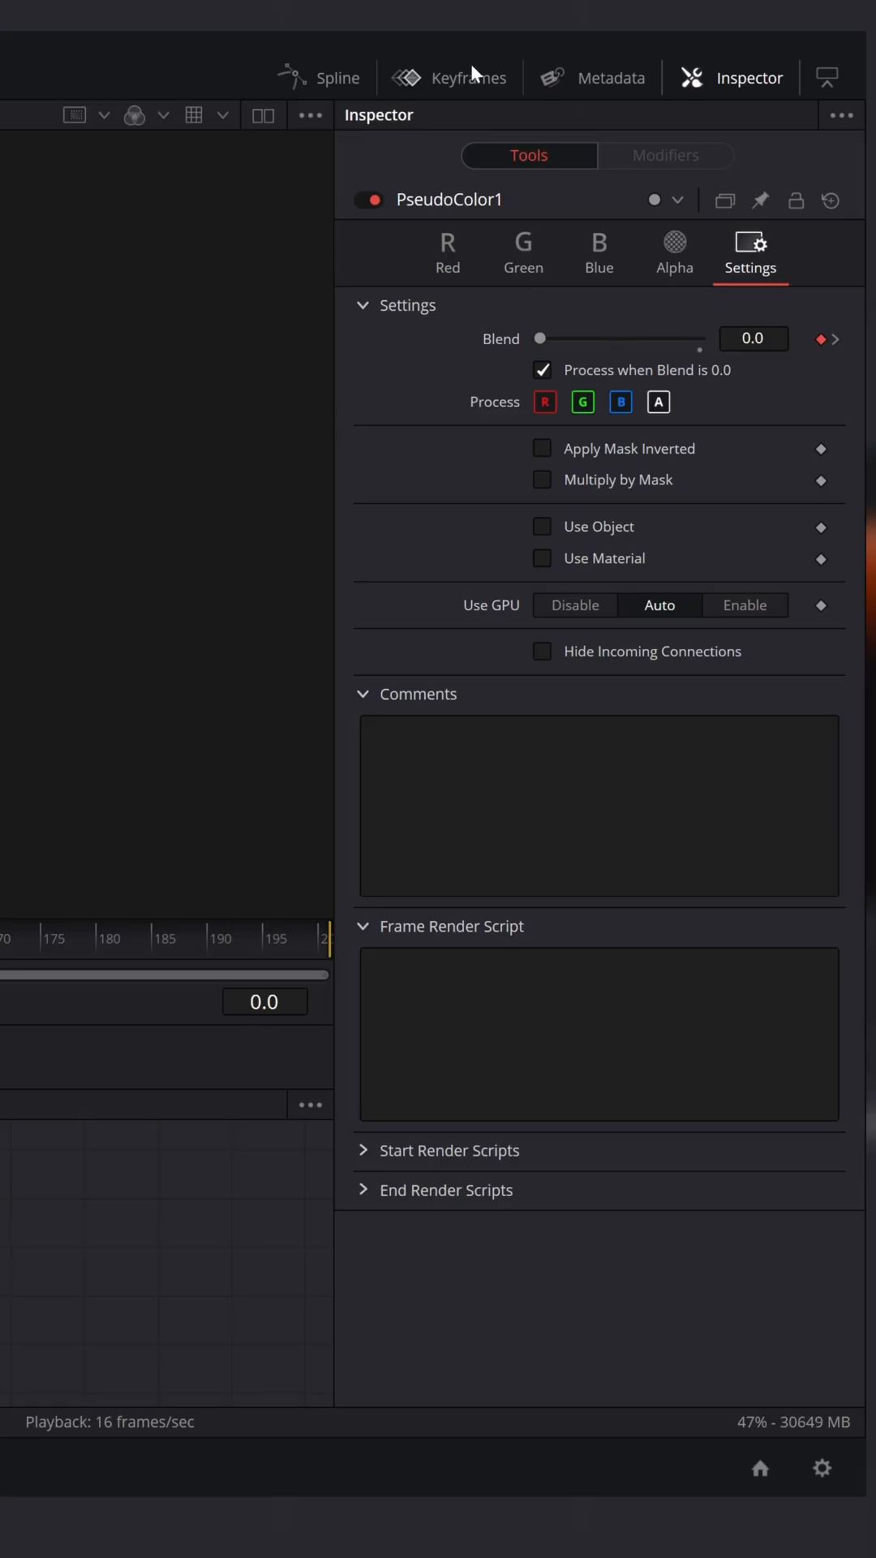
- Paste the copied flicker points onto the PseudoColor blend track
click(784, 1466)
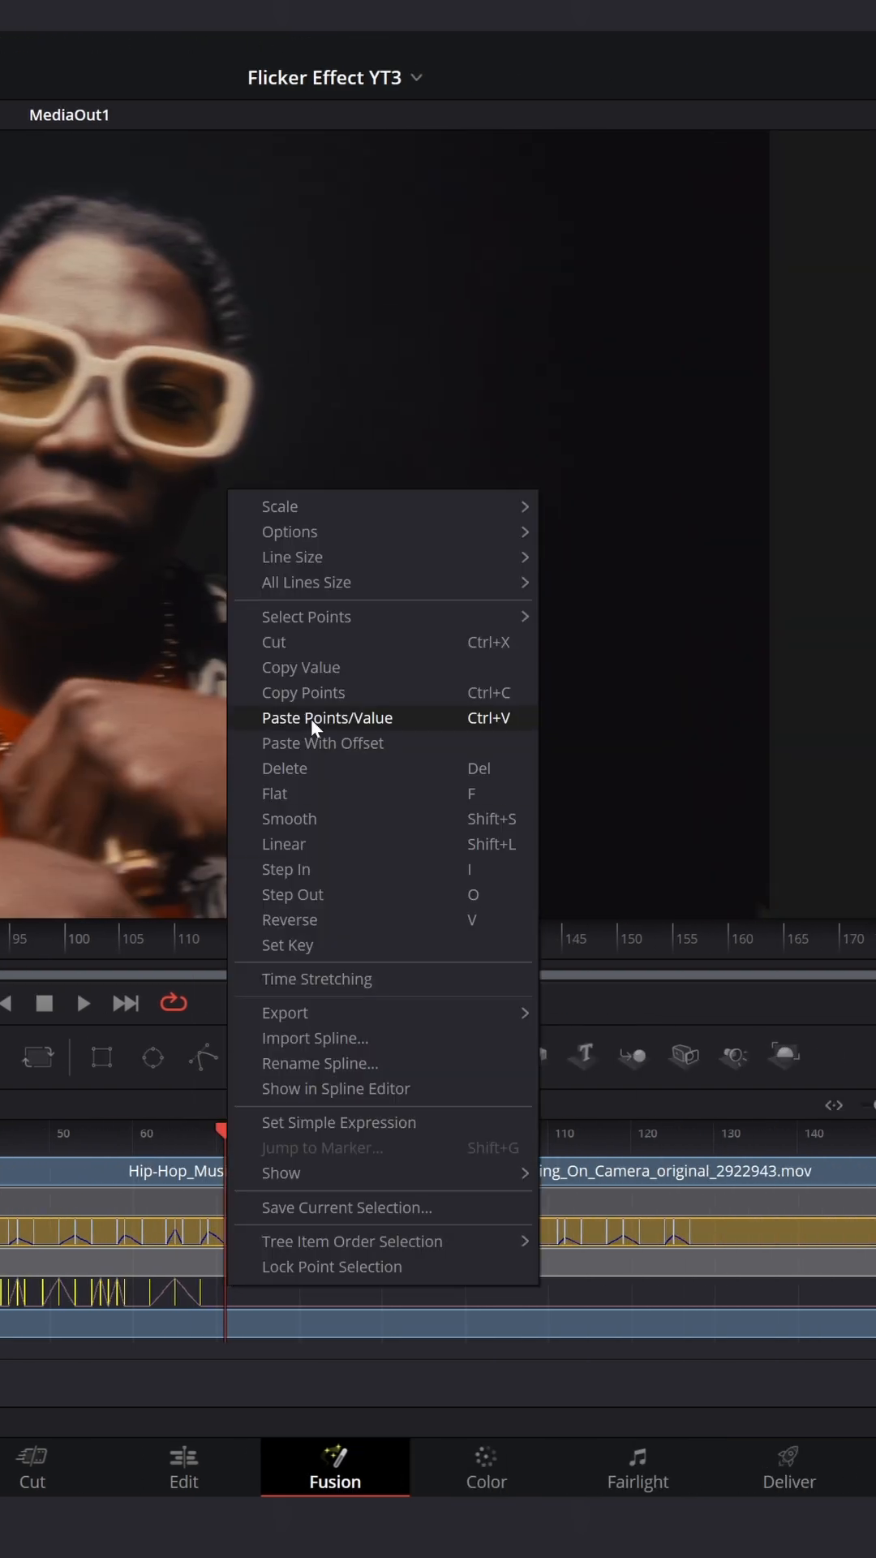
click(326, 717)
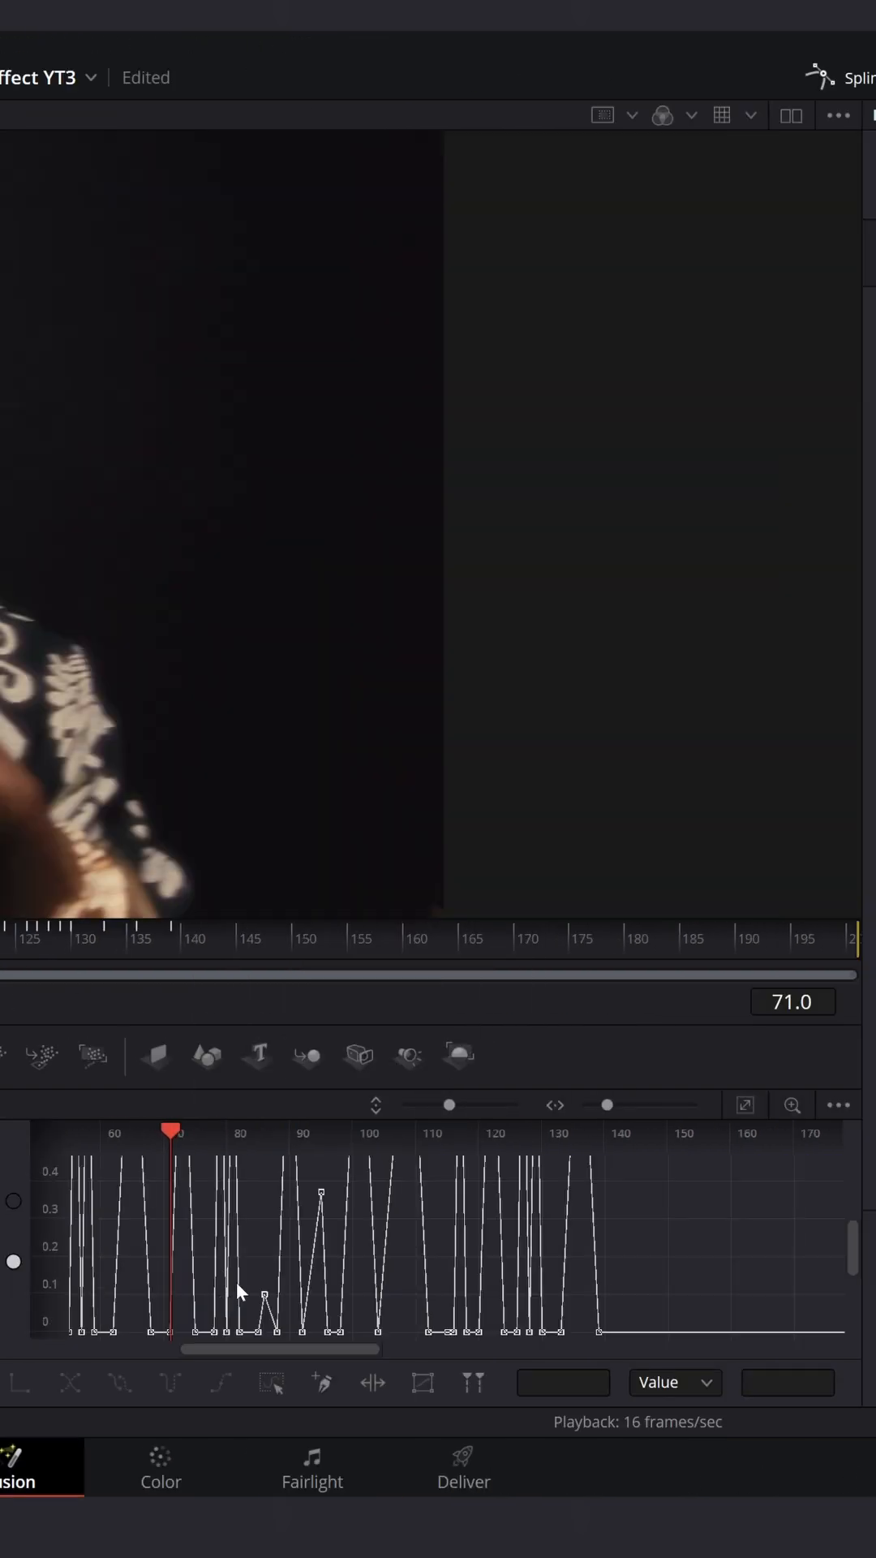